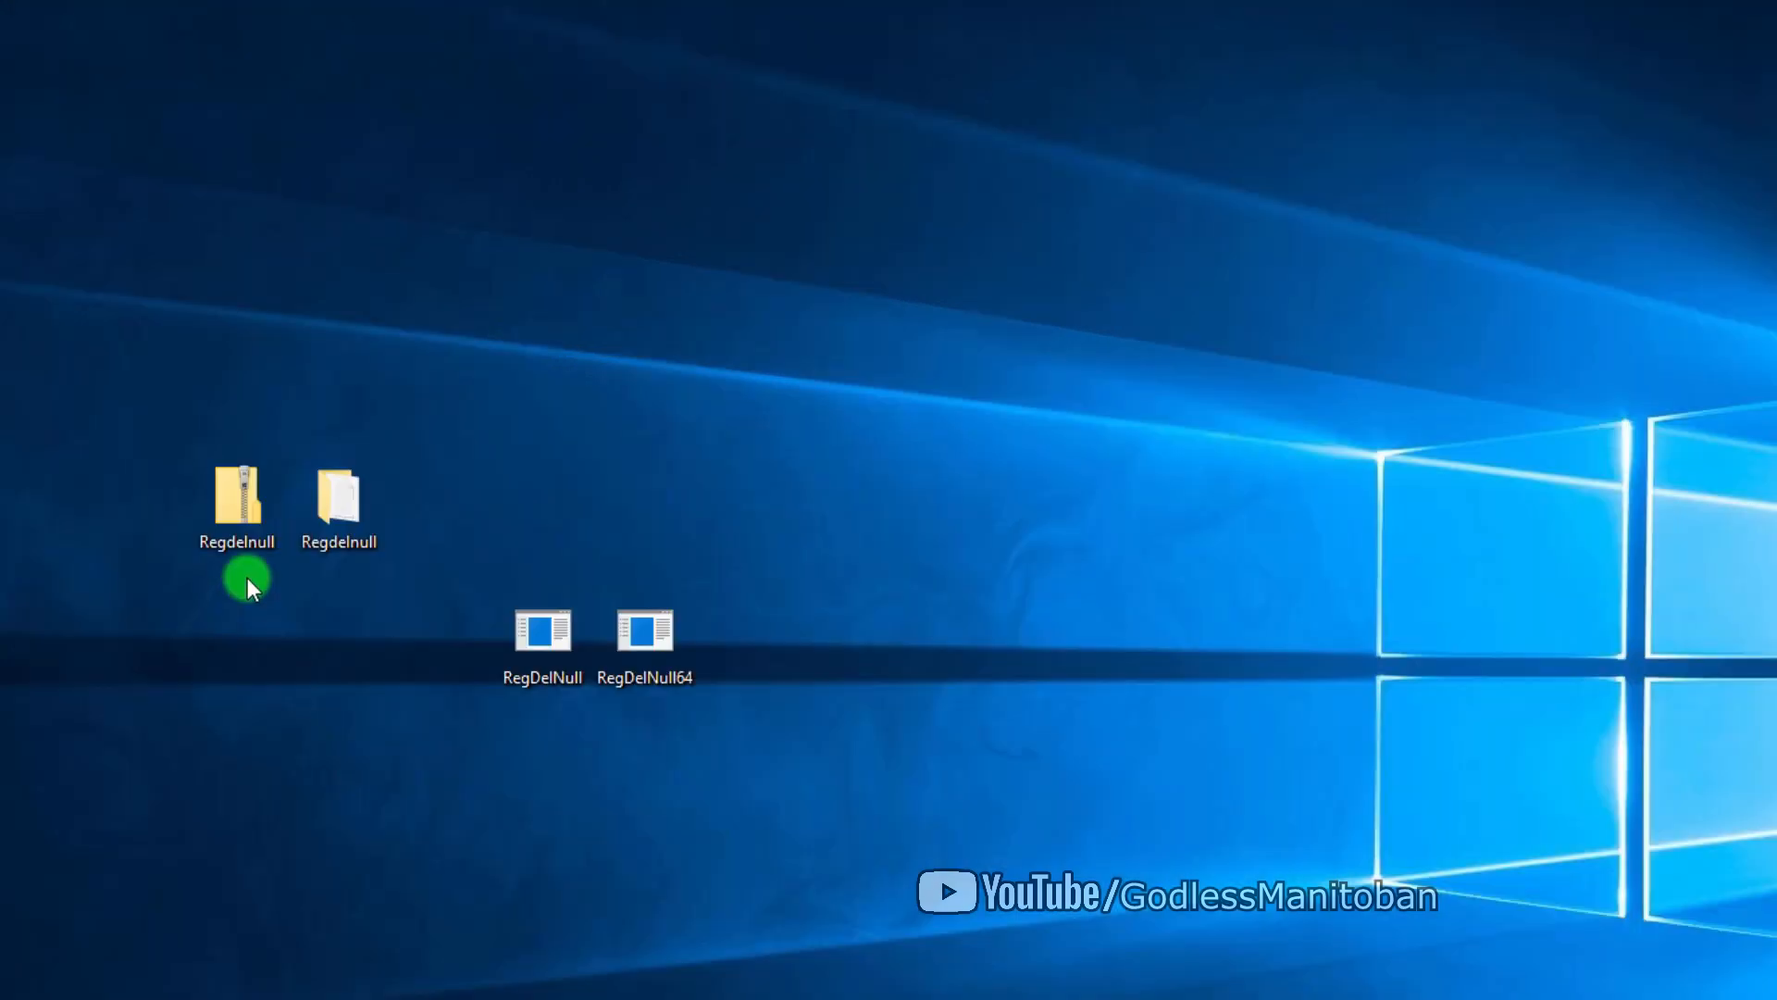
# Search the taskbar for cmd and launch Command Prompt from the results.
pyautogui.click(235, 511)
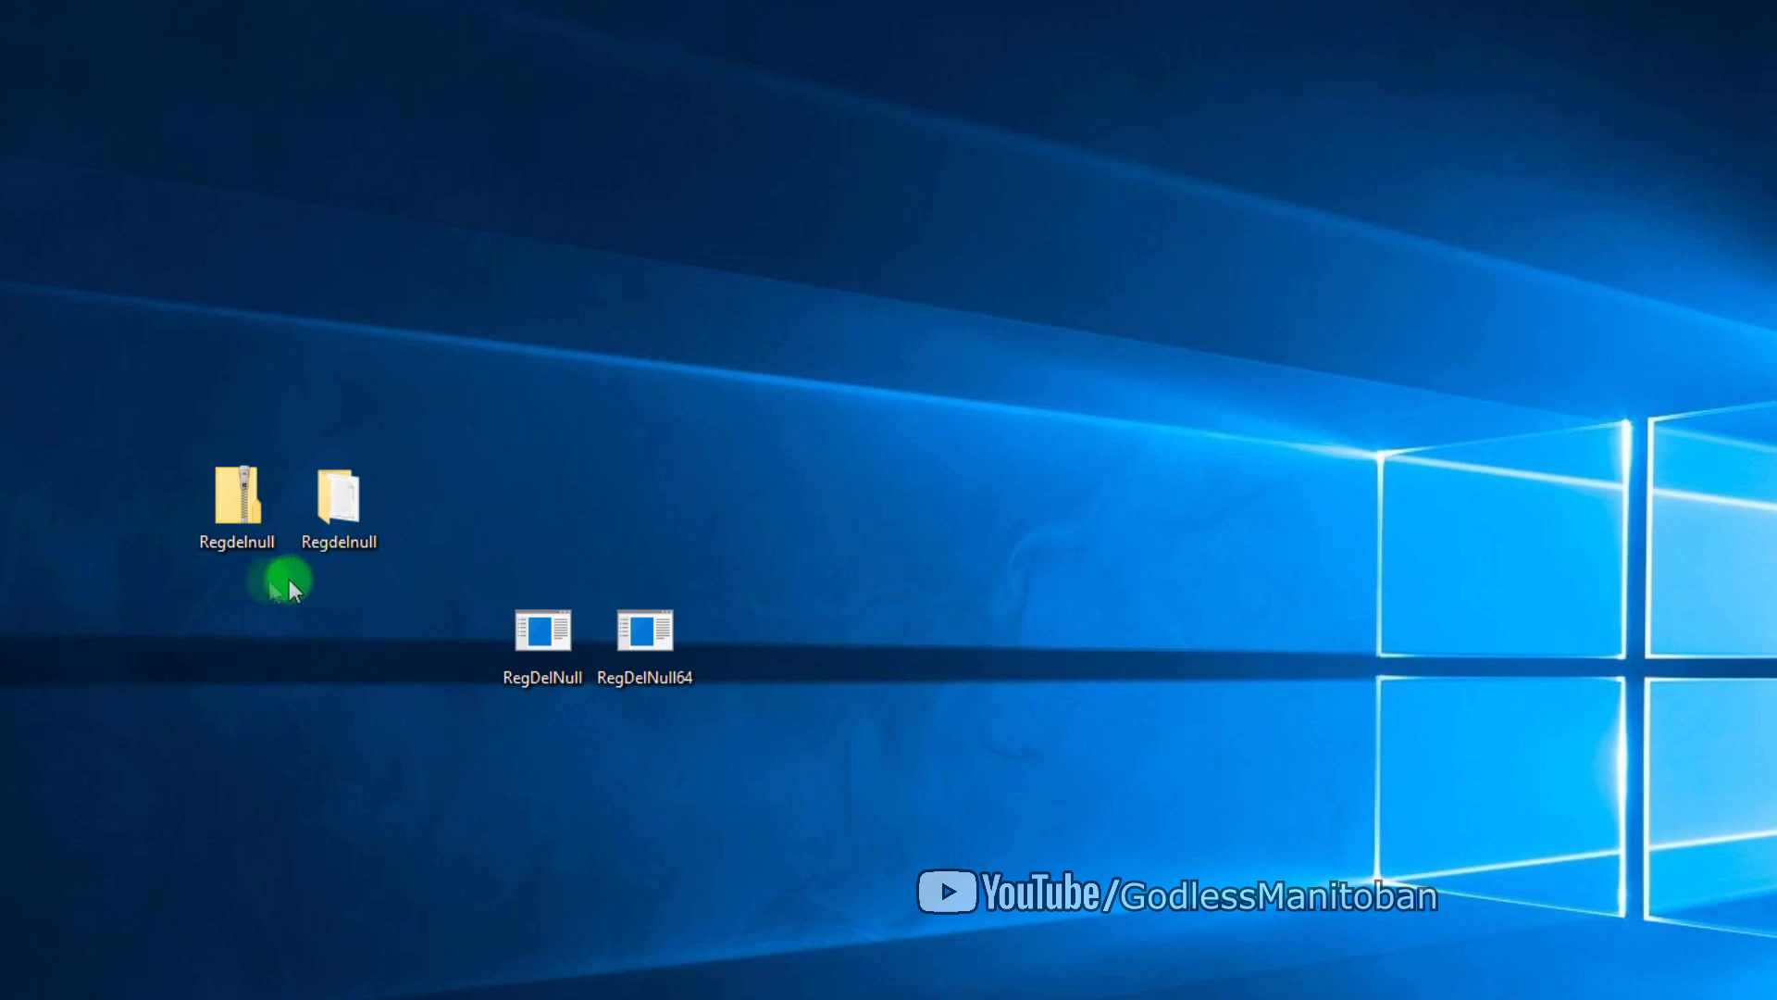
pyautogui.moveTo(236, 574)
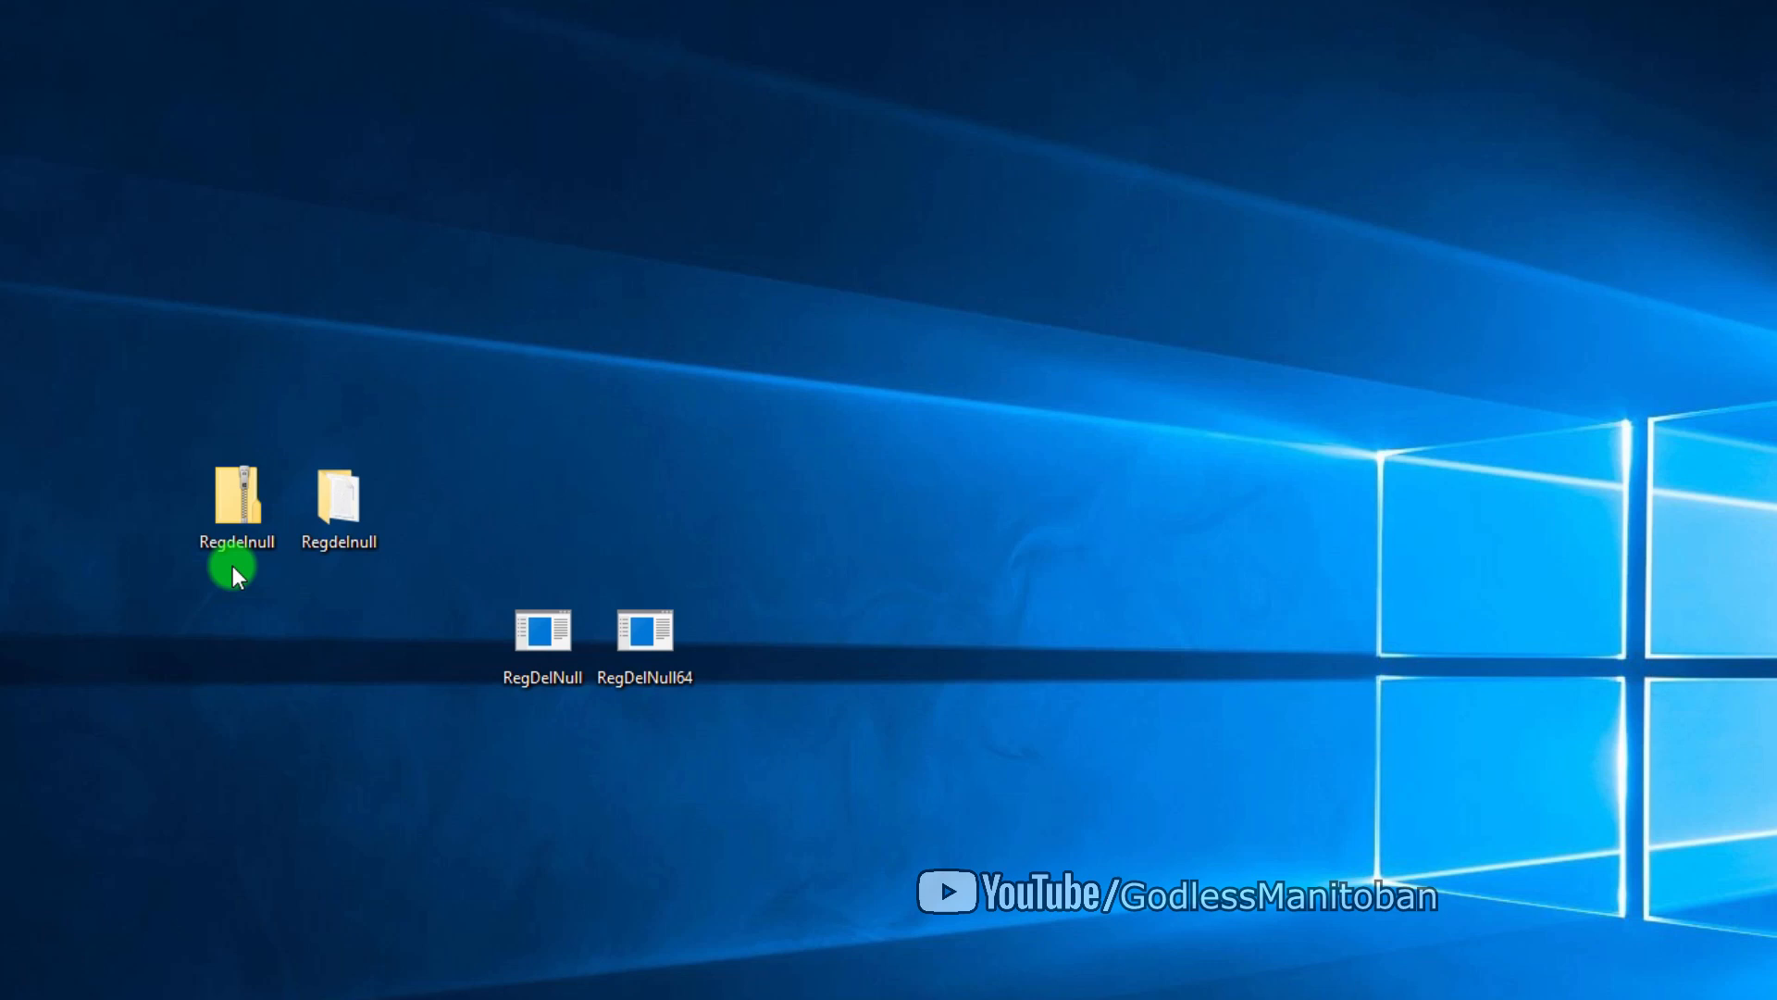
pyautogui.moveTo(337, 578)
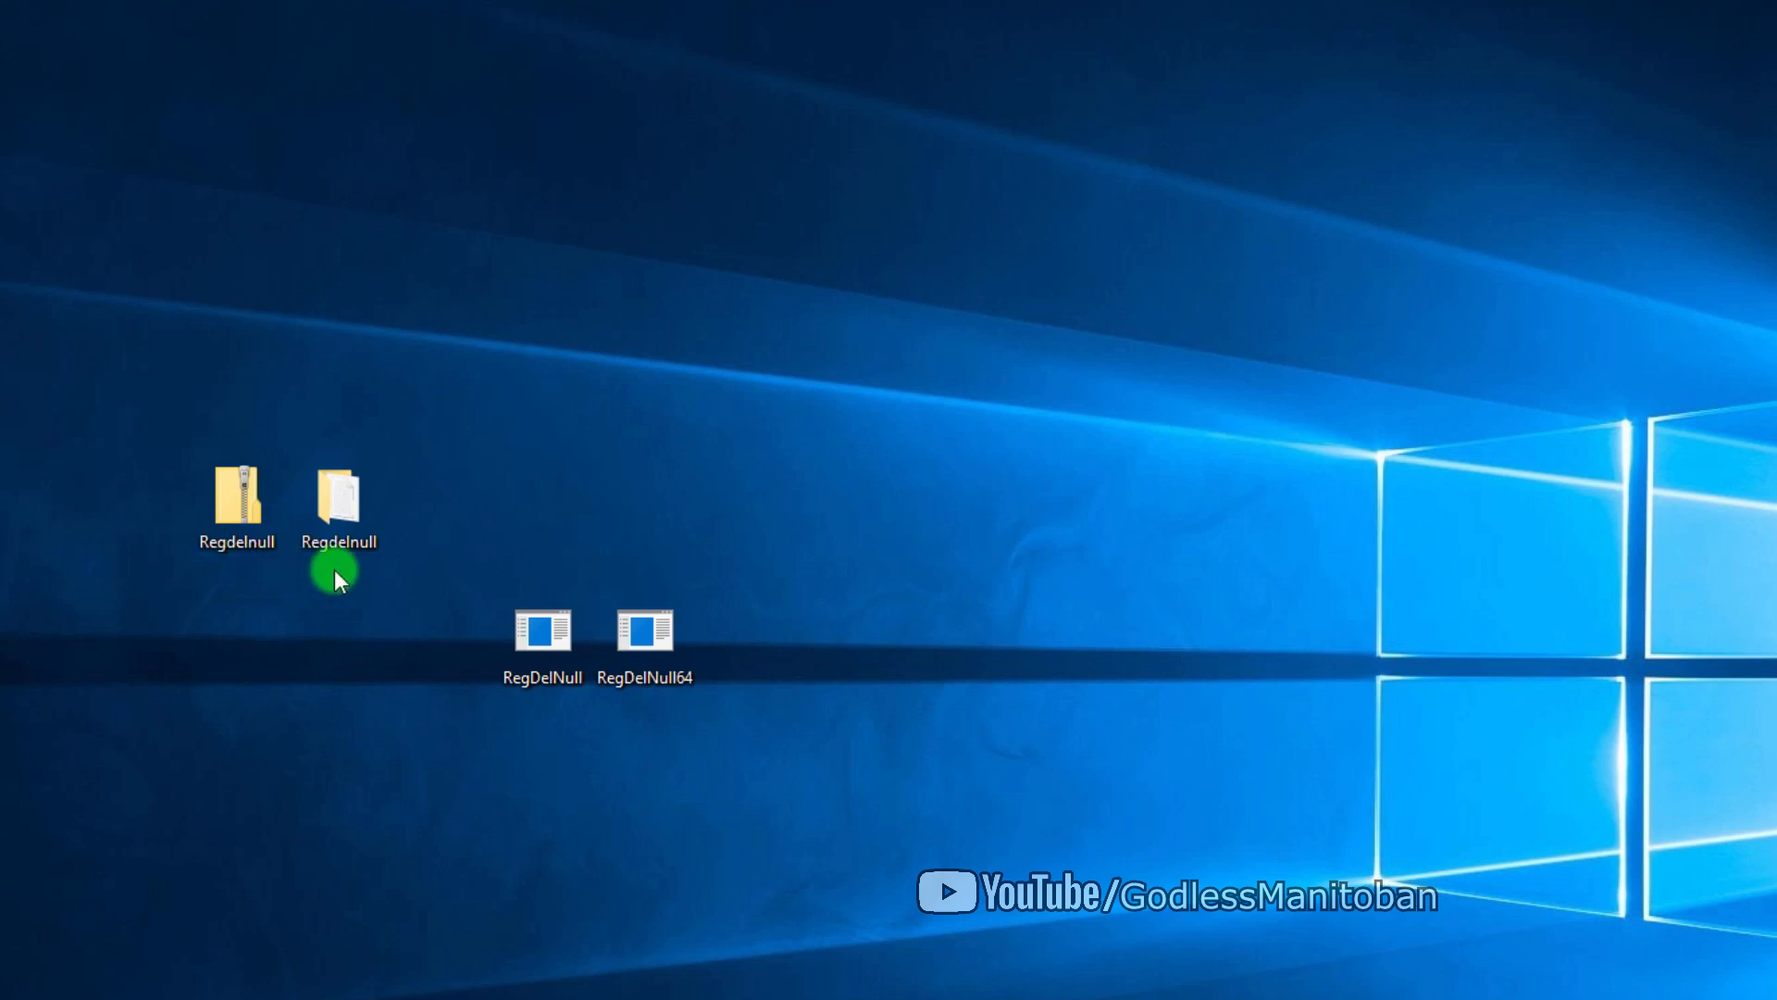
pyautogui.moveTo(544, 705)
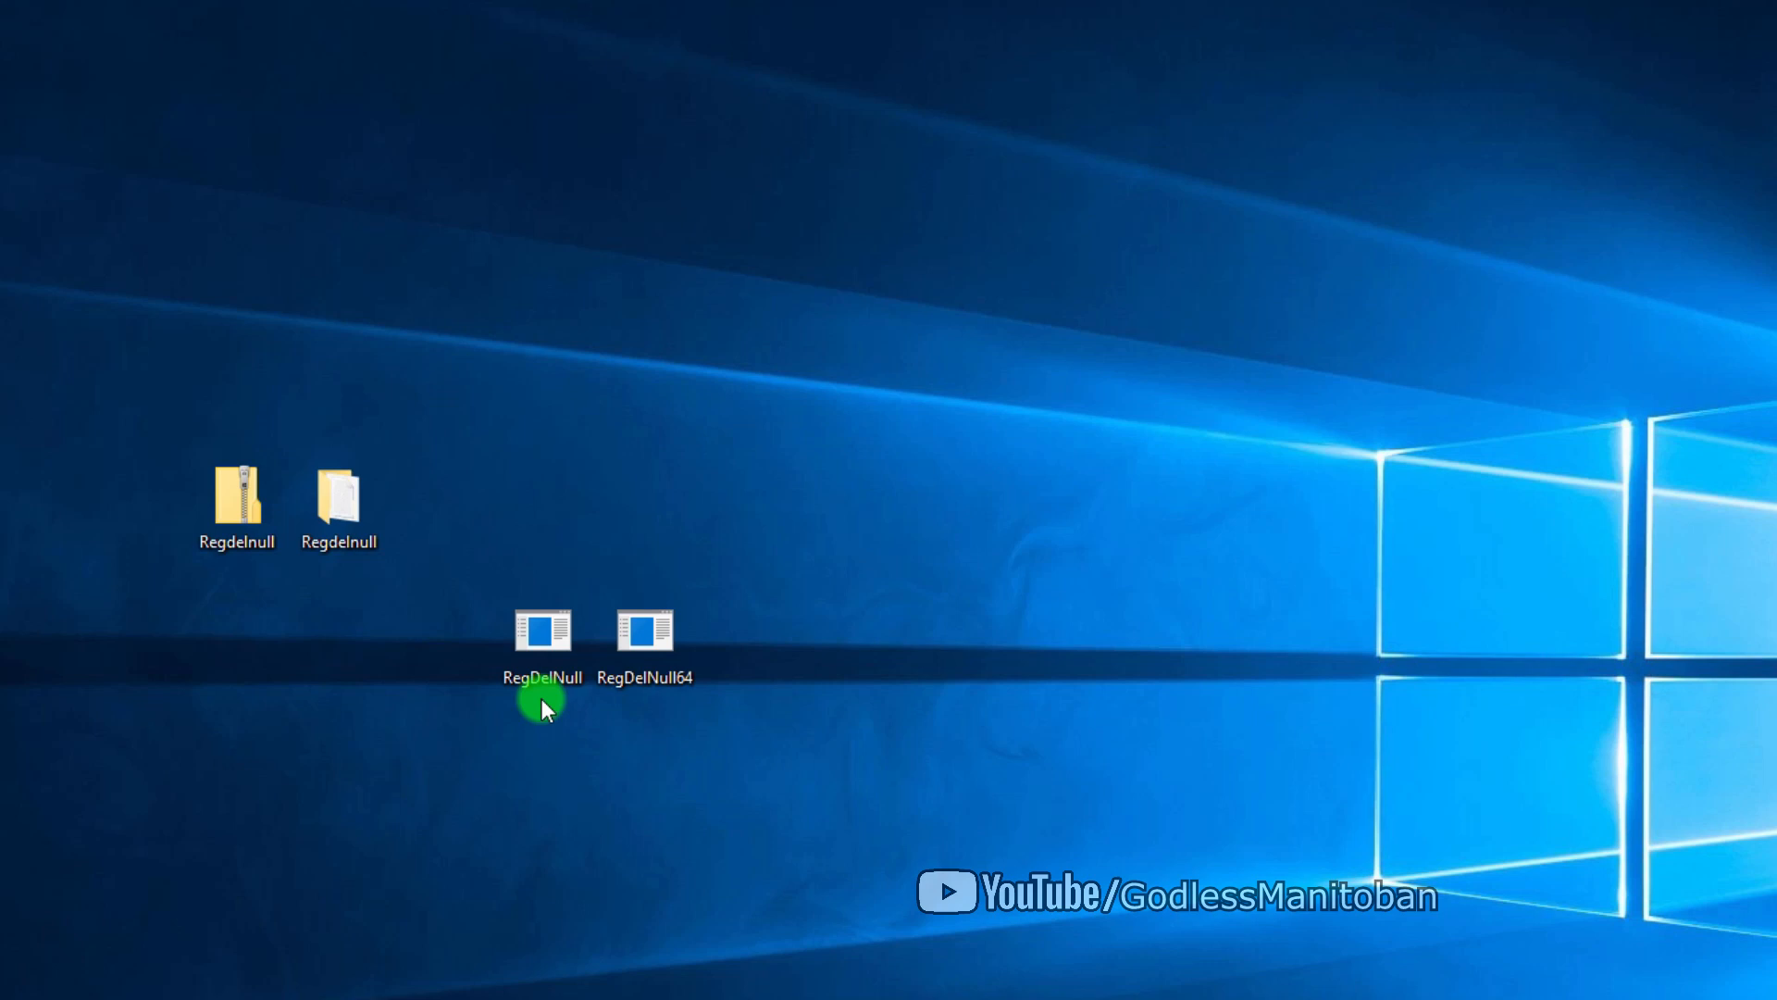
pyautogui.moveTo(635, 718)
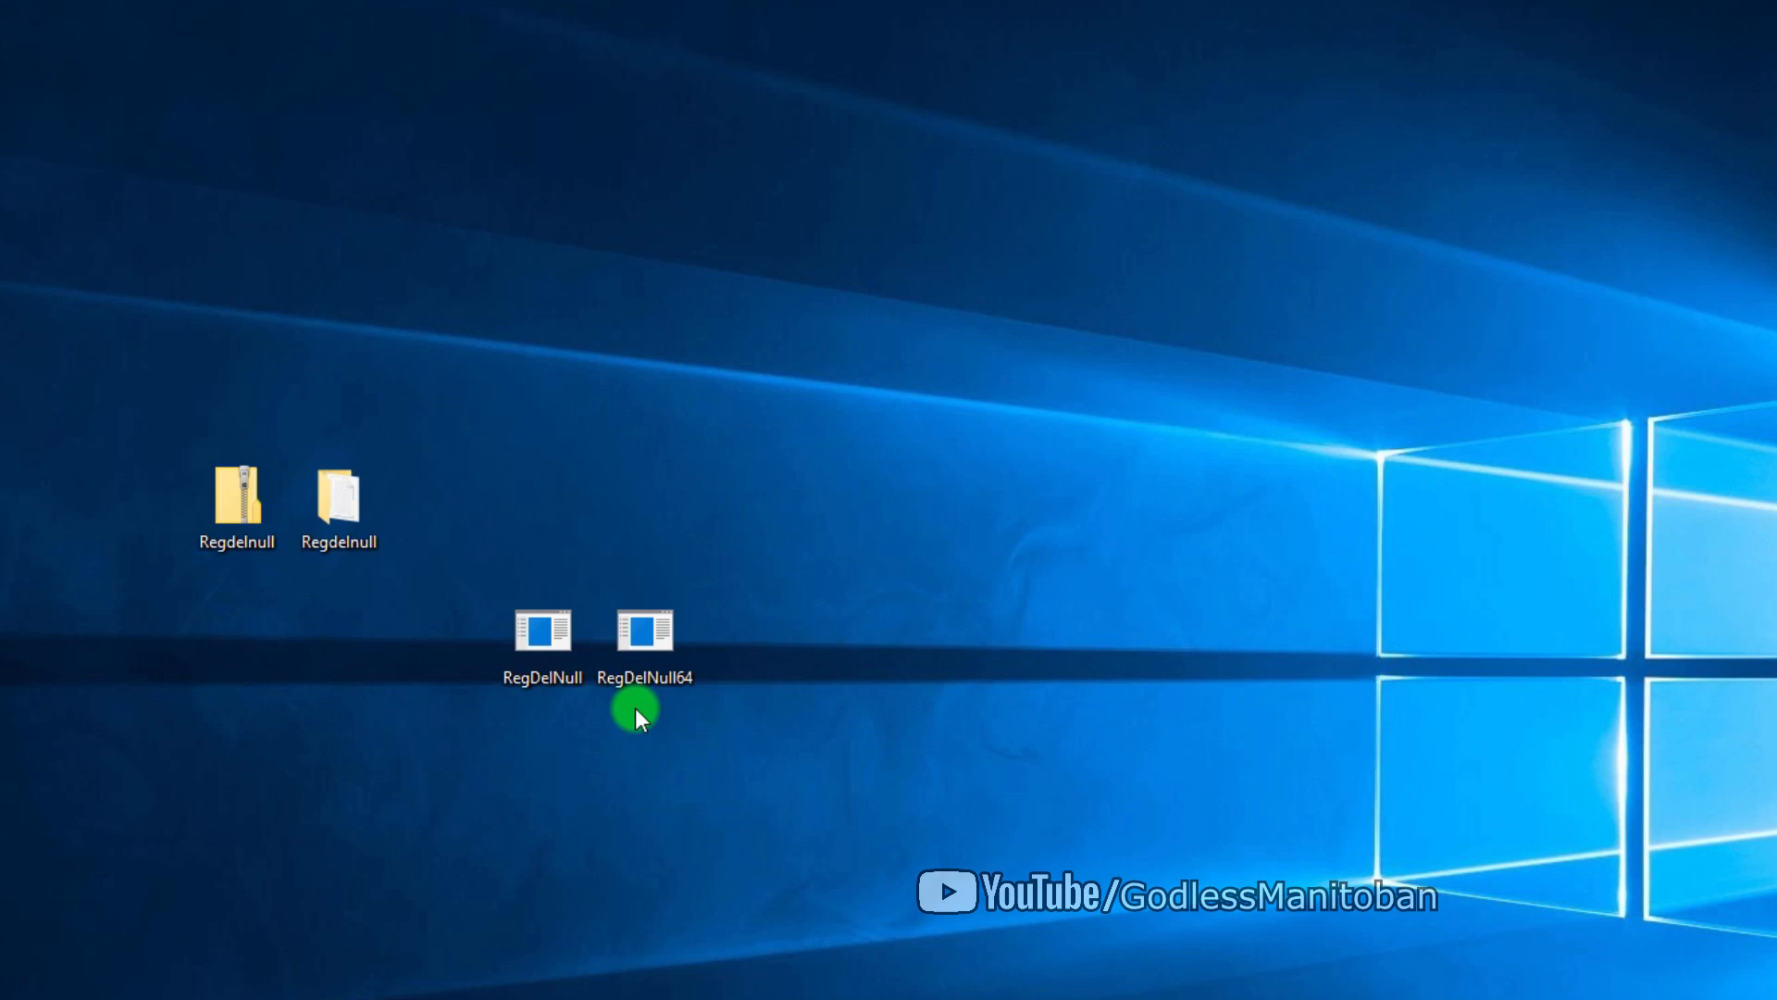
pyautogui.moveTo(527, 720)
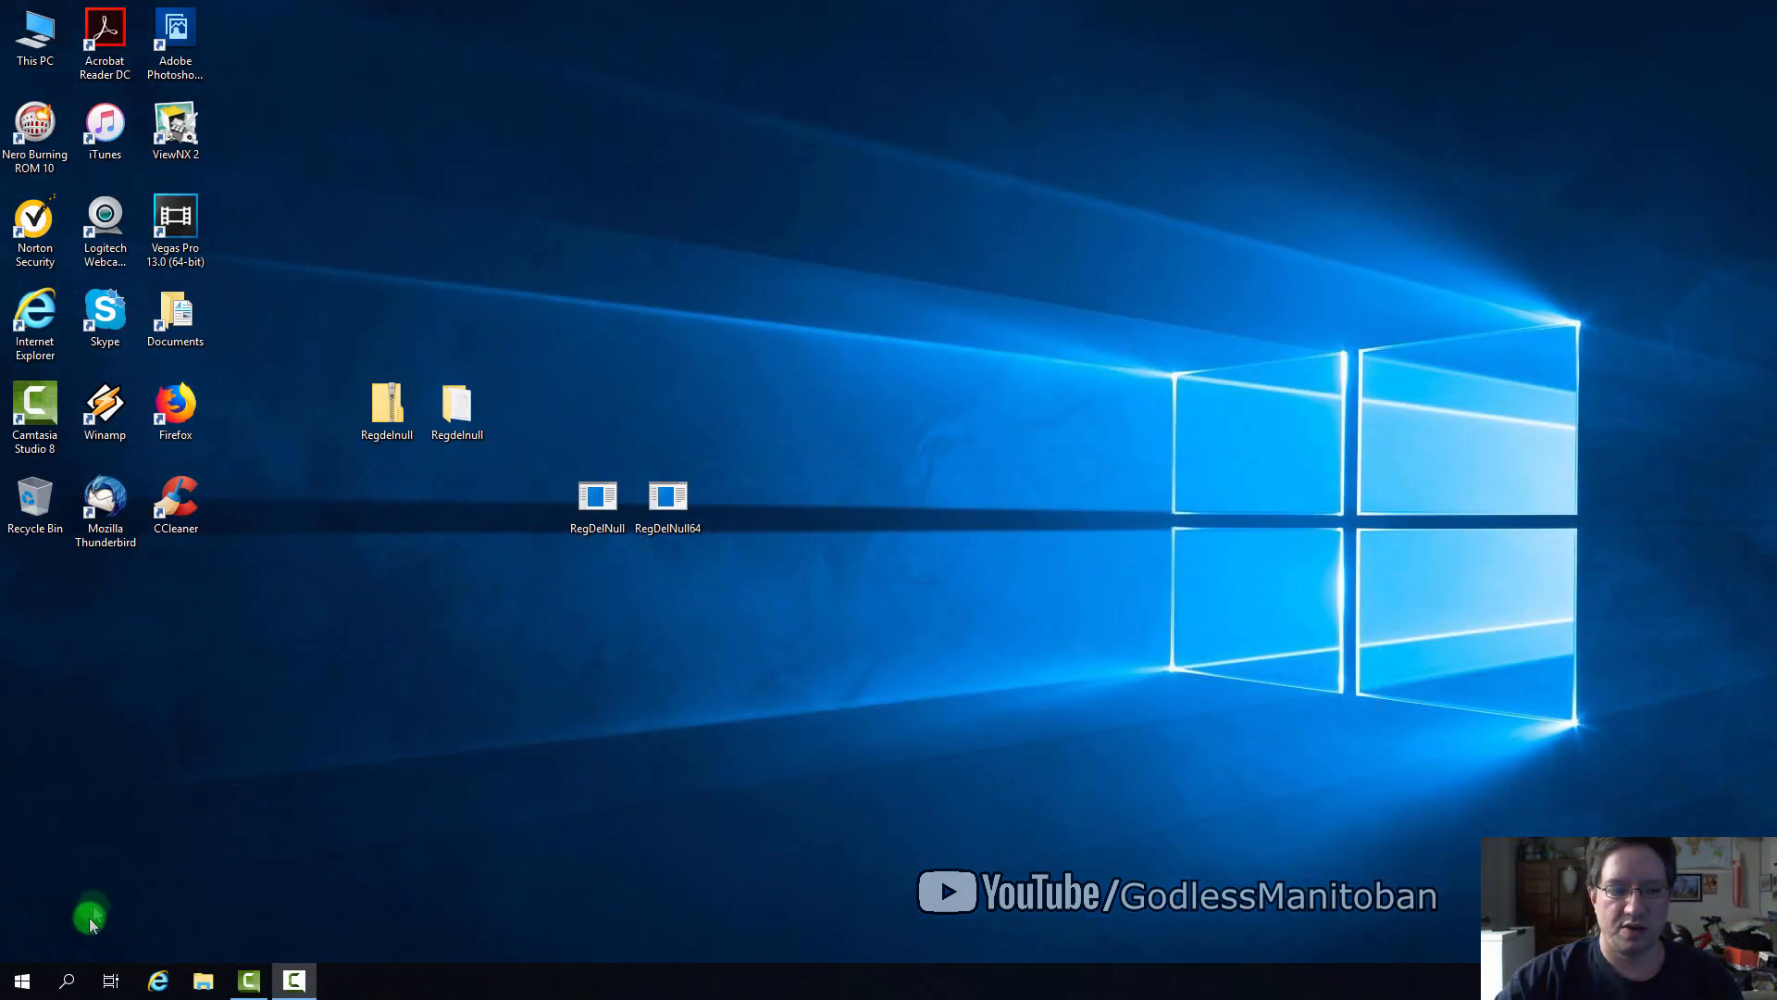
pyautogui.click(67, 979)
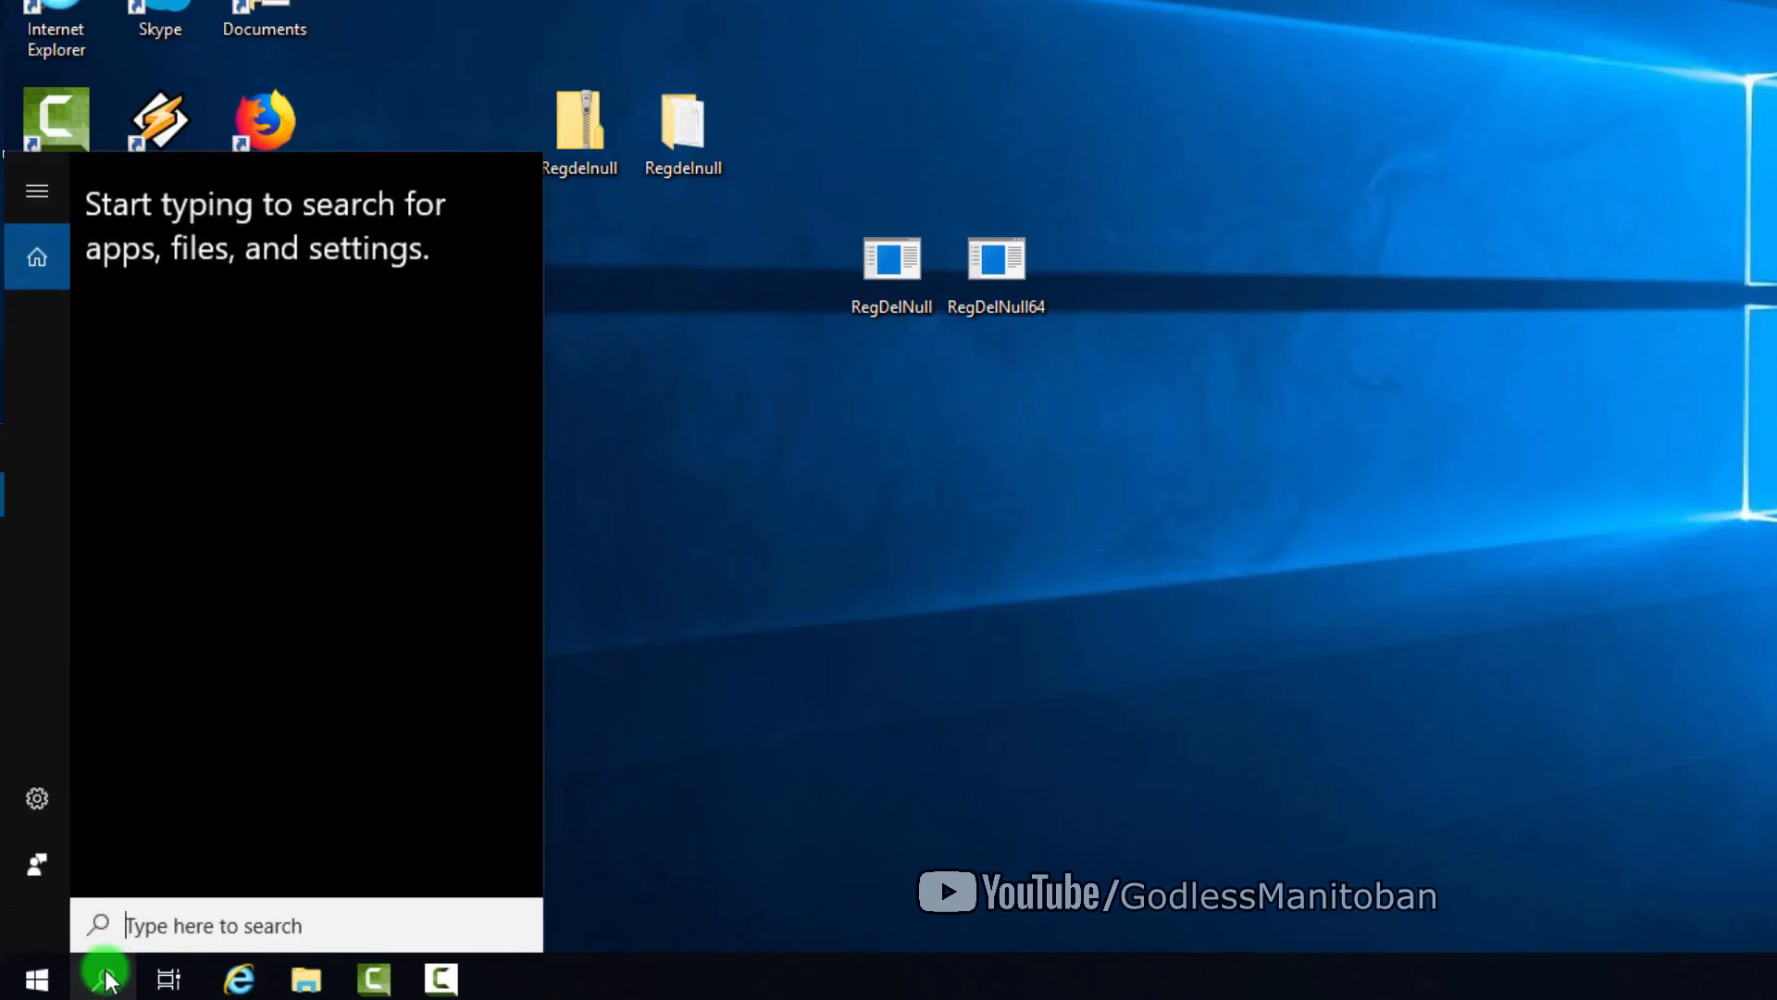
pyautogui.write('cmd')
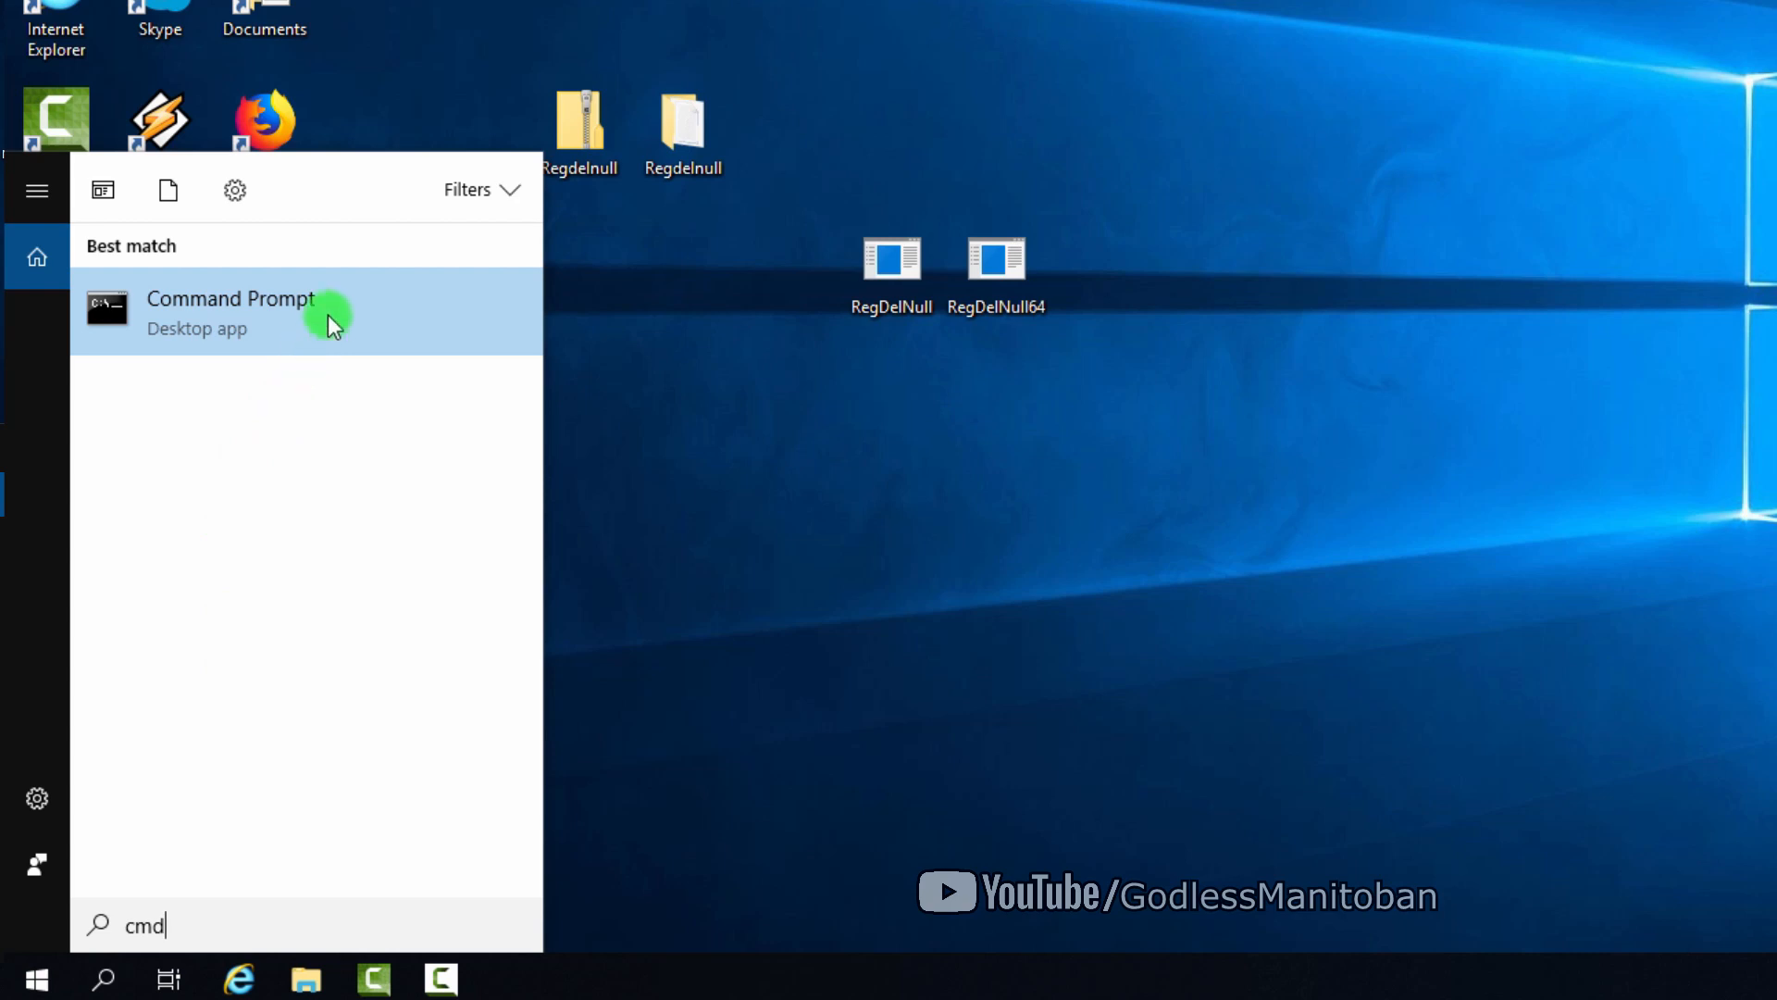
pyautogui.click(229, 311)
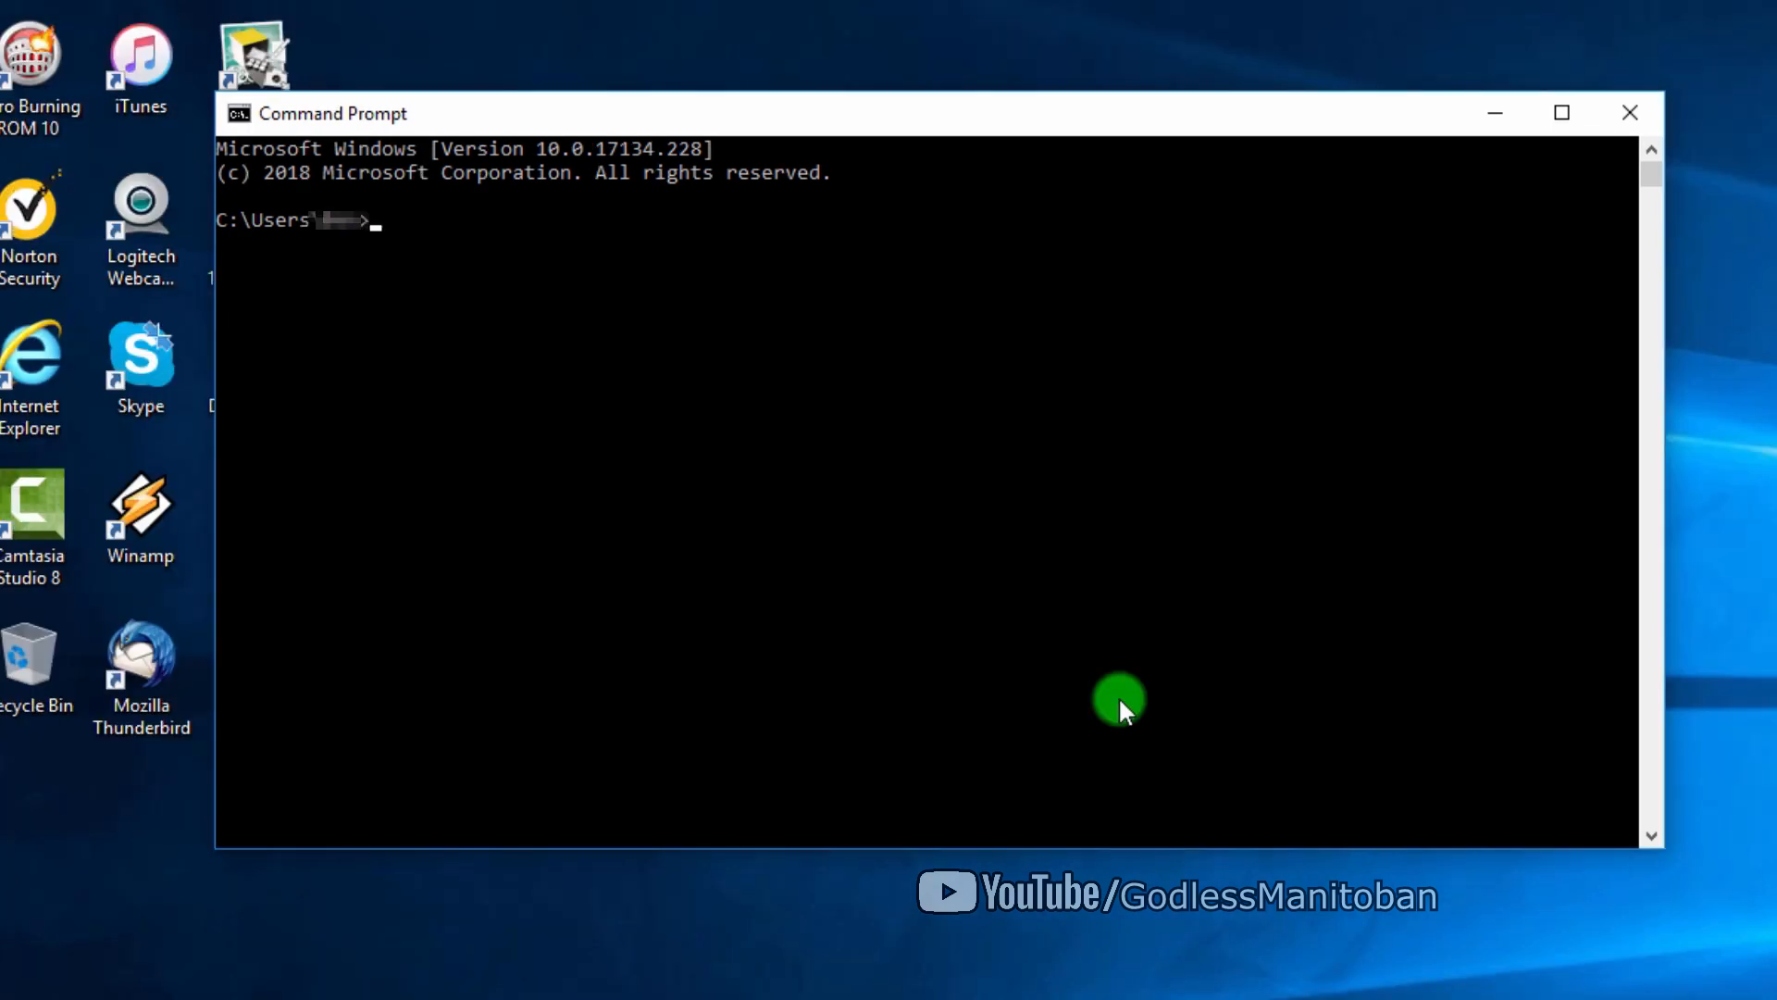
# Change to the Desktop folder and run REGDELNULL64 HKLM -S to scan HKEY_LOCAL_MACHINE.
pyautogui.write('cd')
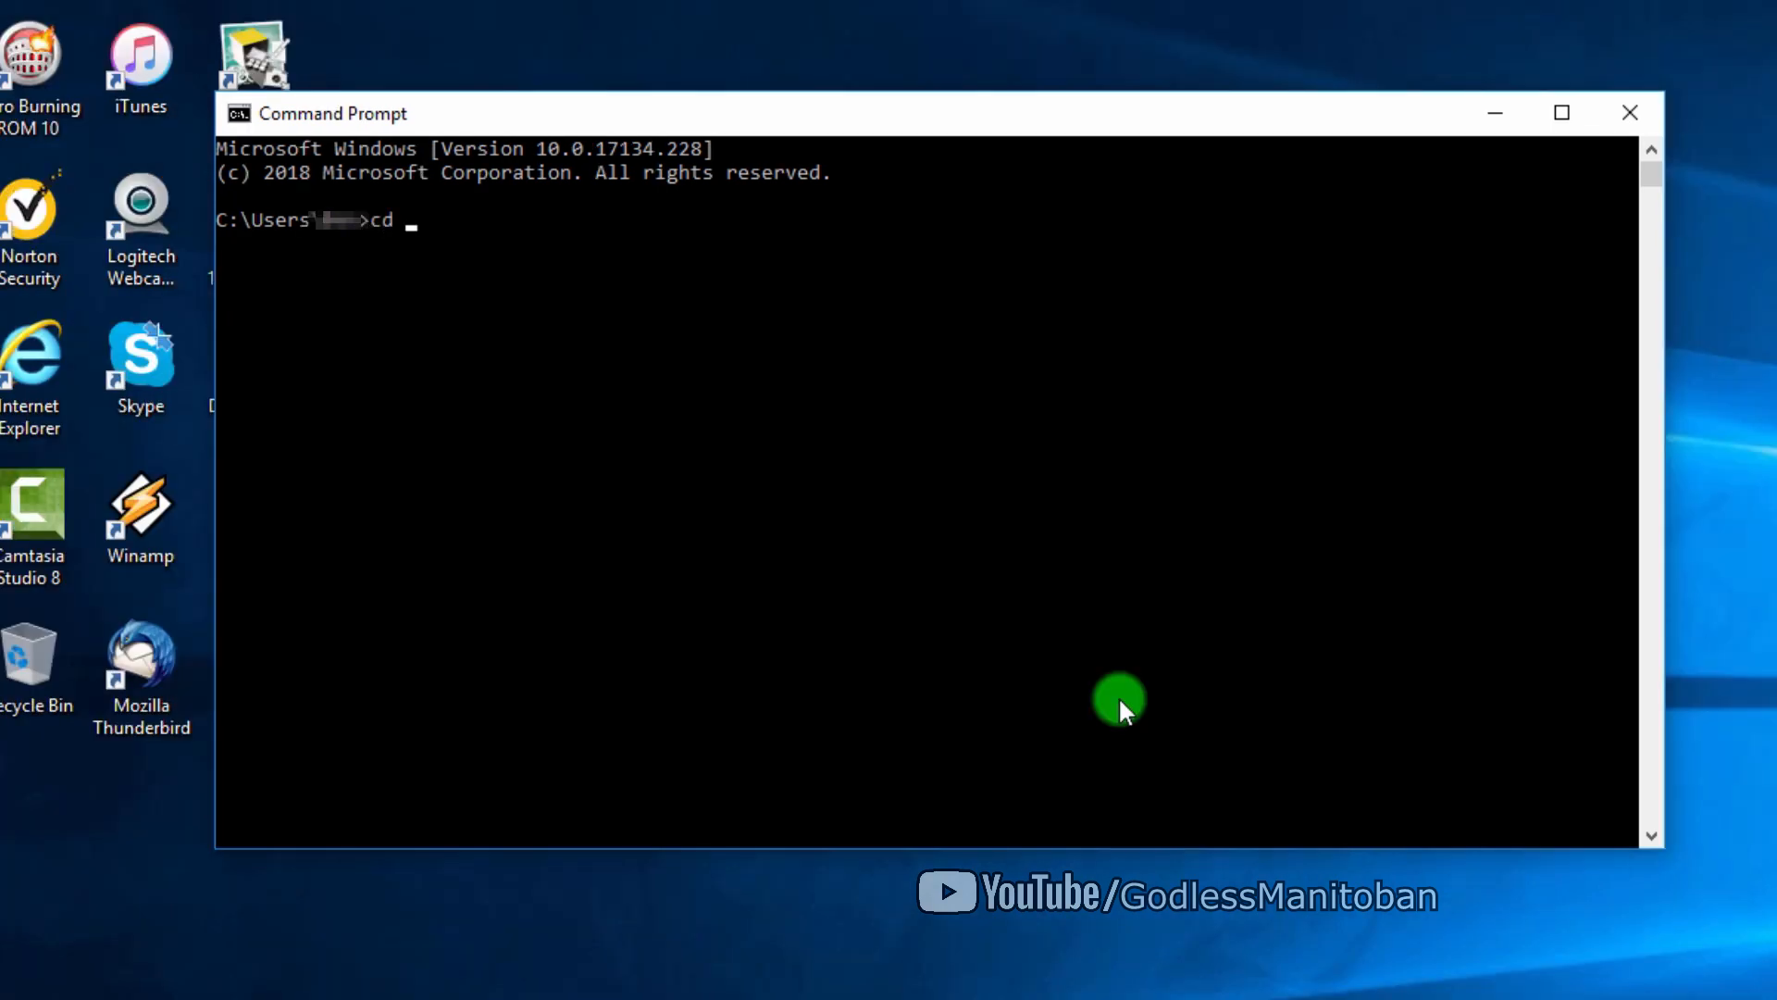
pyautogui.write('desktop')
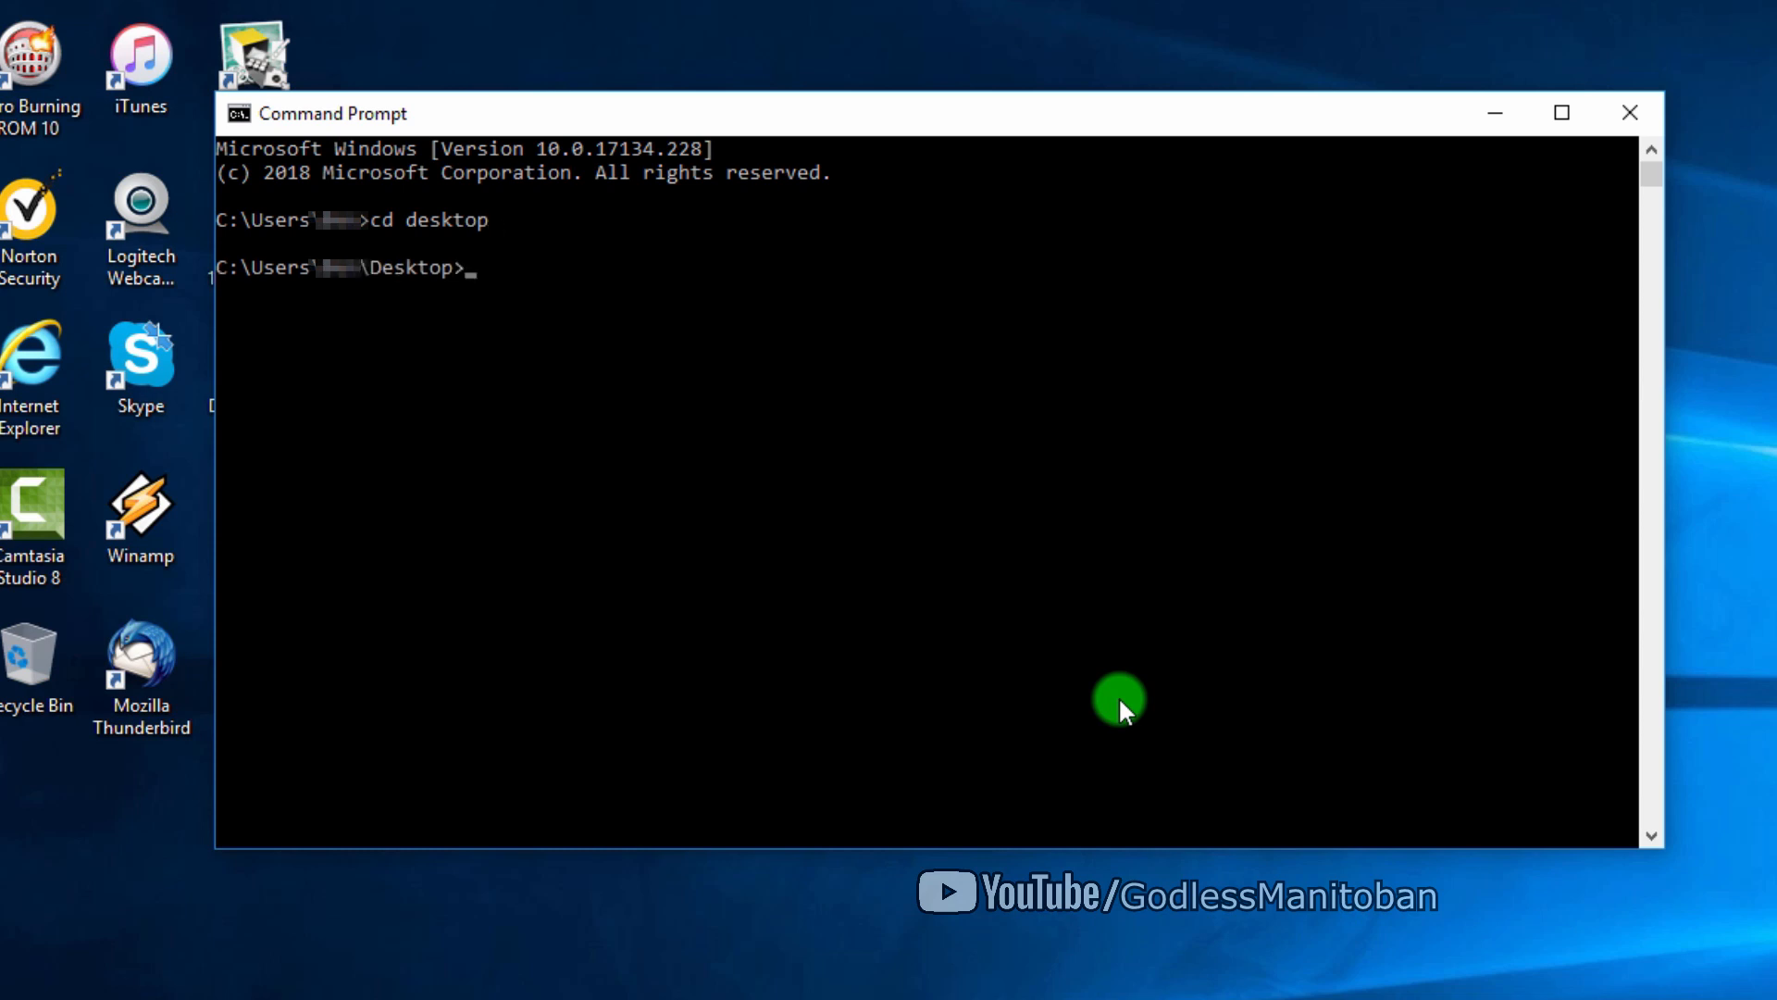
pyautogui.moveTo(952, 361)
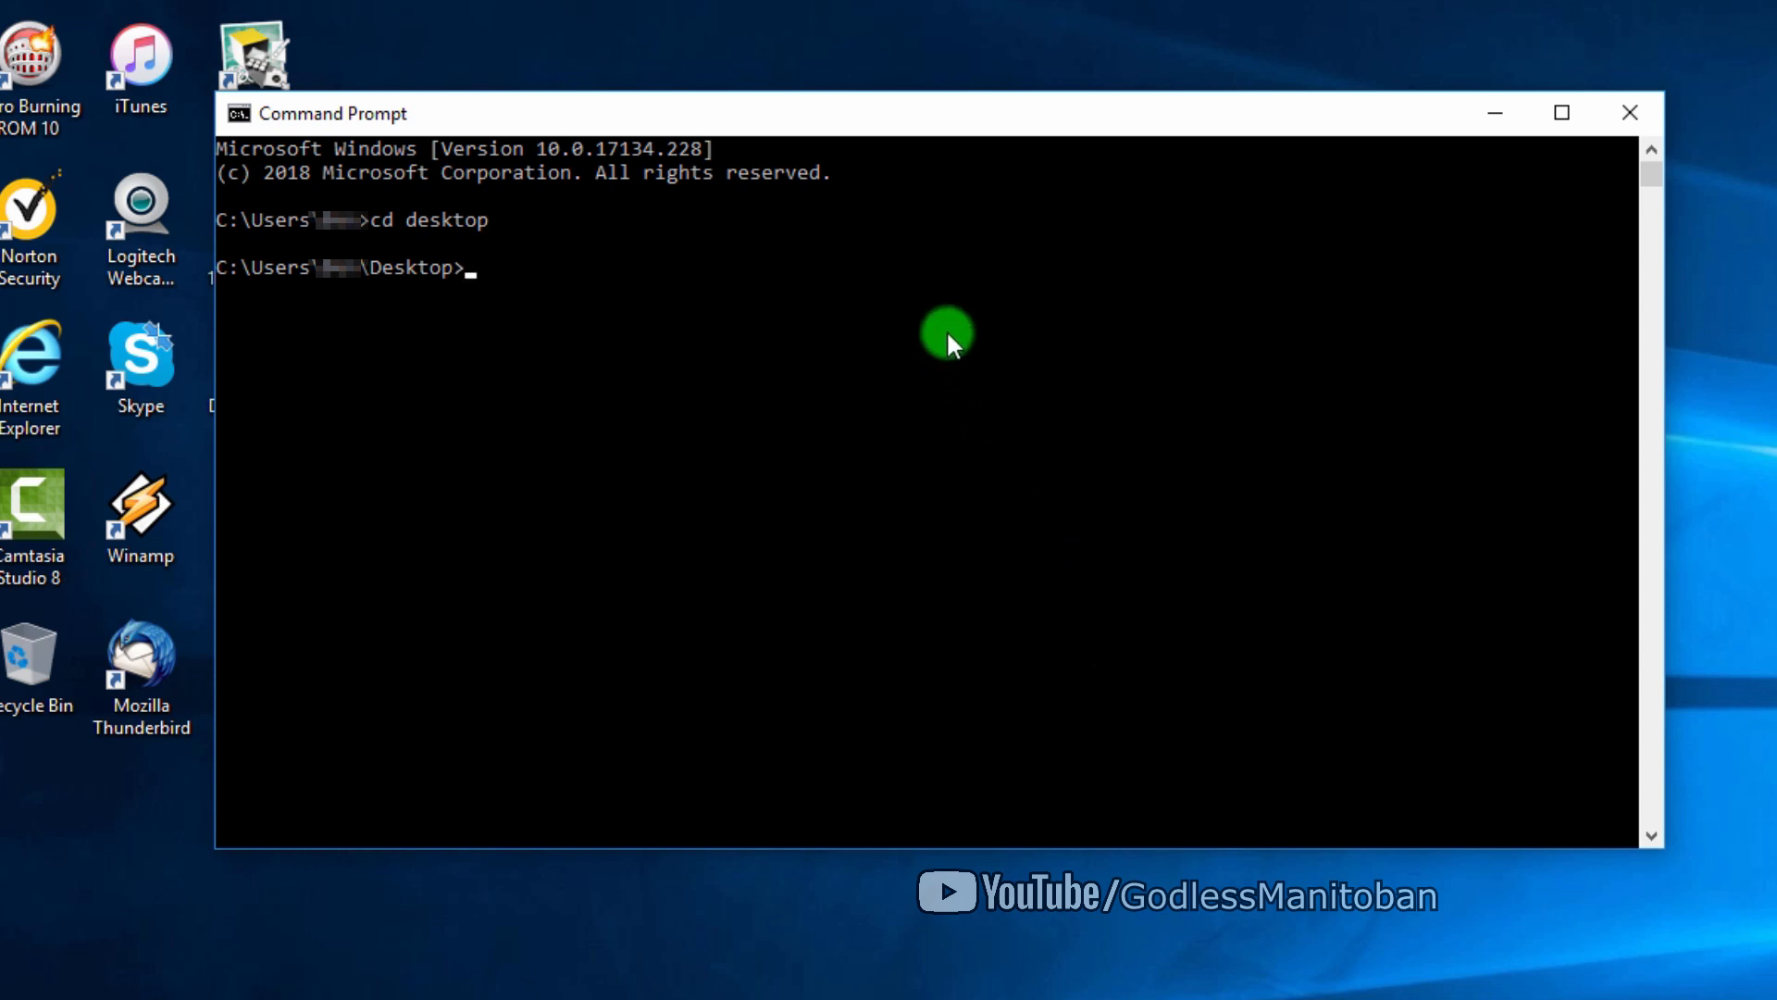
pyautogui.write('REGDELNULL64 HKLM -S')
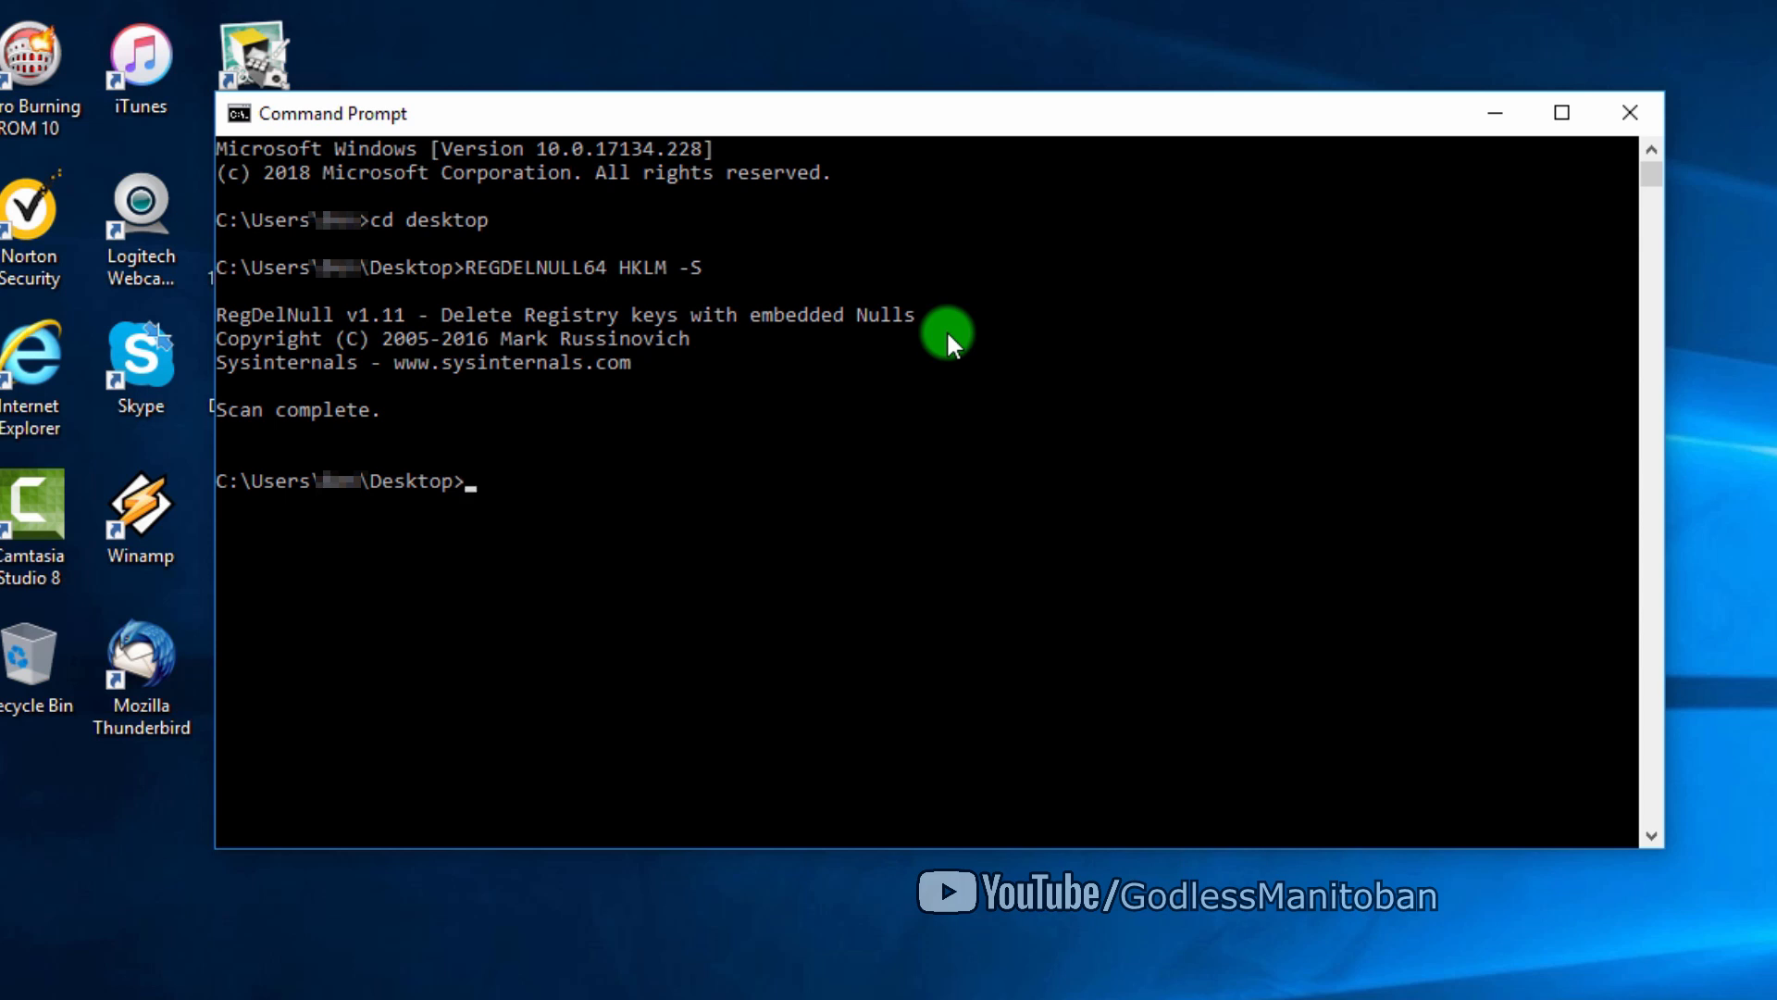
pyautogui.moveTo(775, 498)
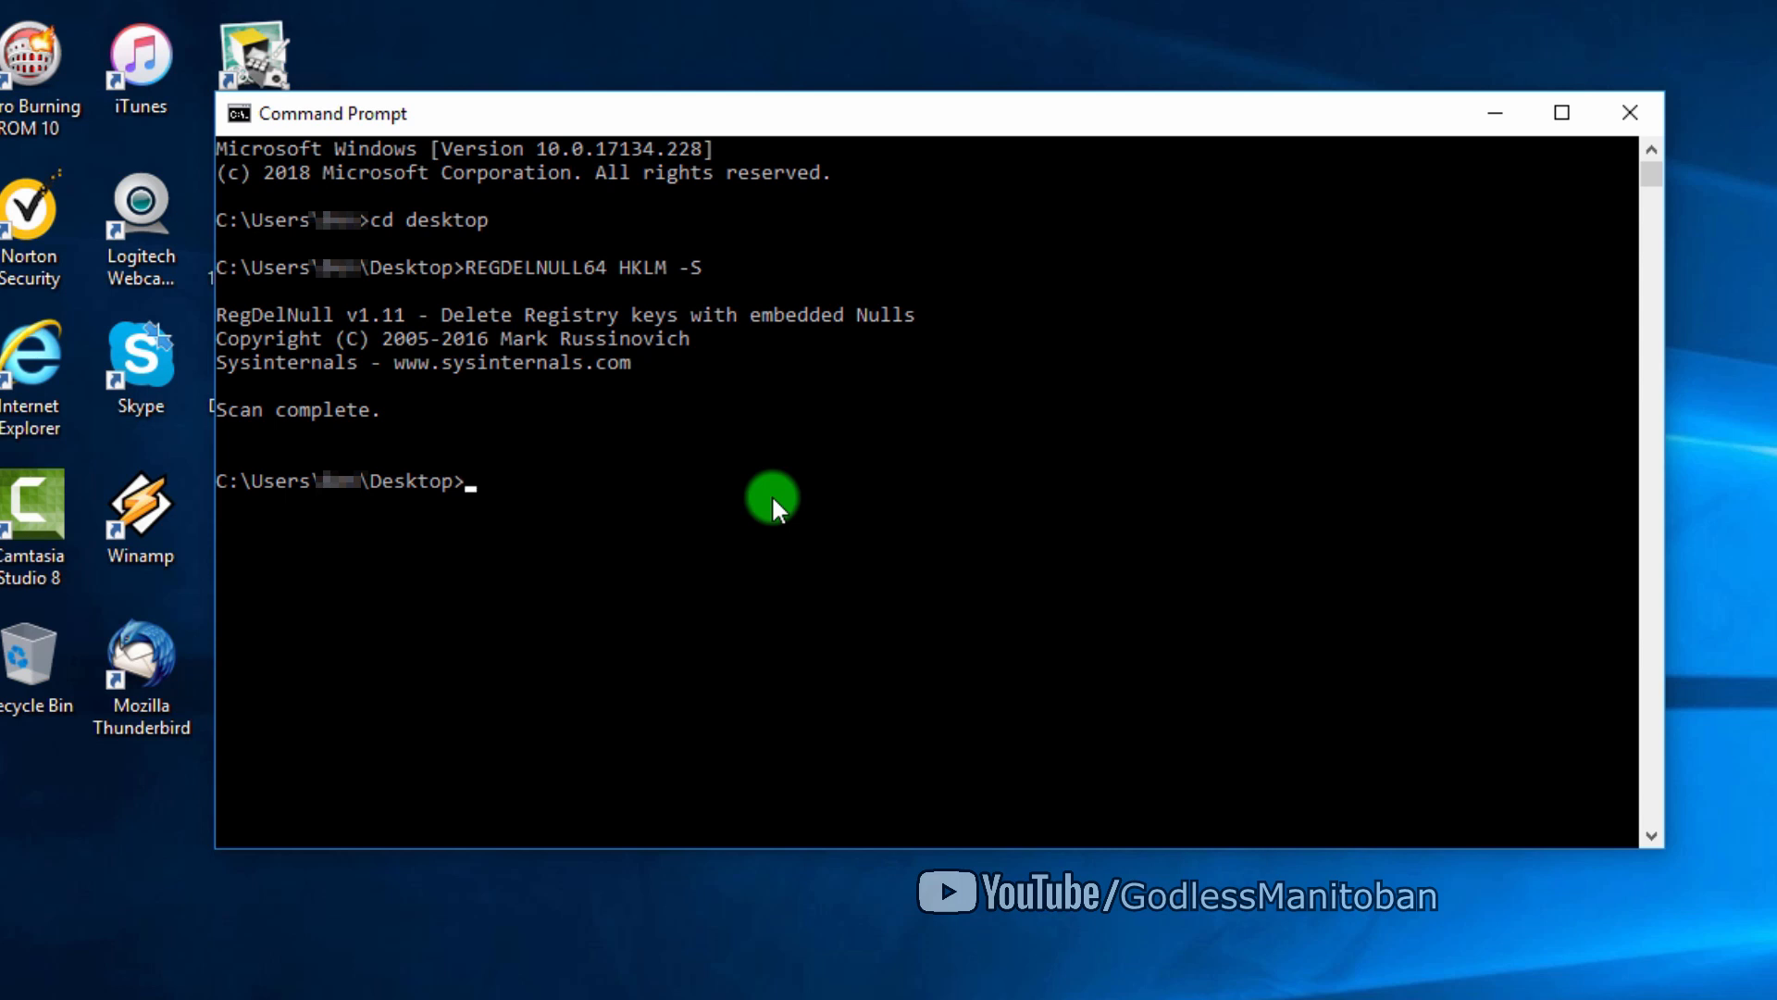
# Enter REGDELNULL64 HKU -S at the prompt to scan HKEY_USERS.
pyautogui.write('REGDELNULL64 HKU -S')
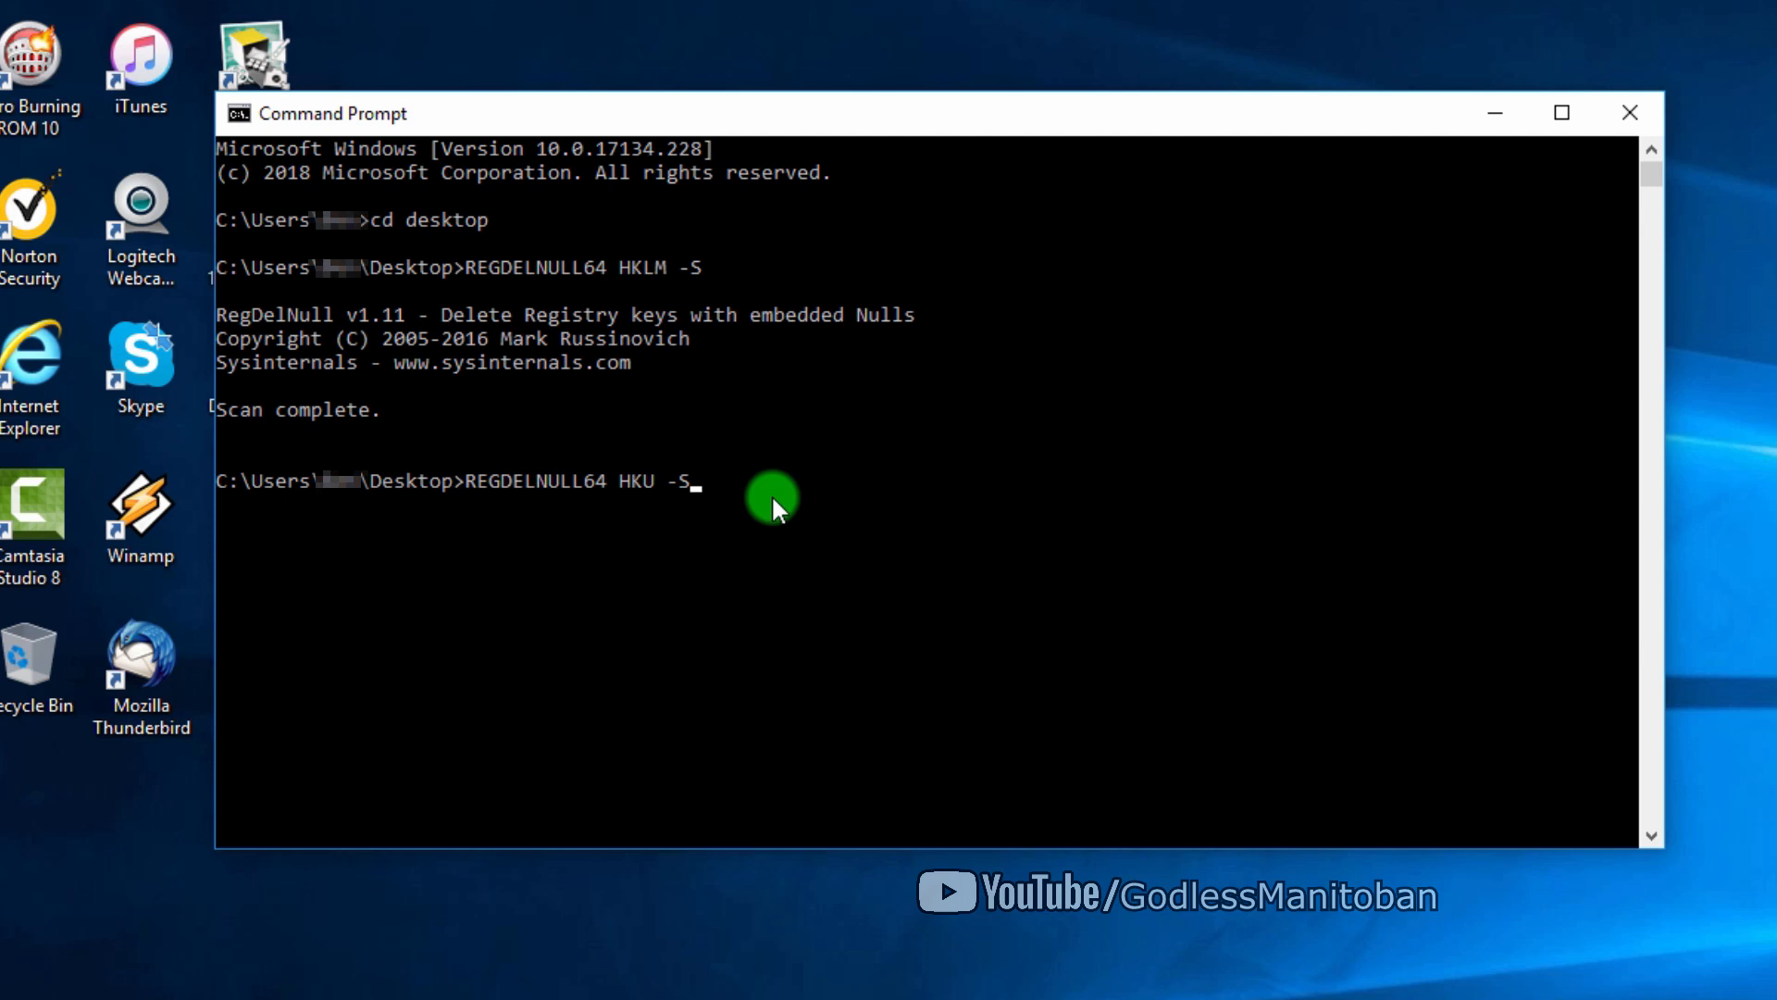